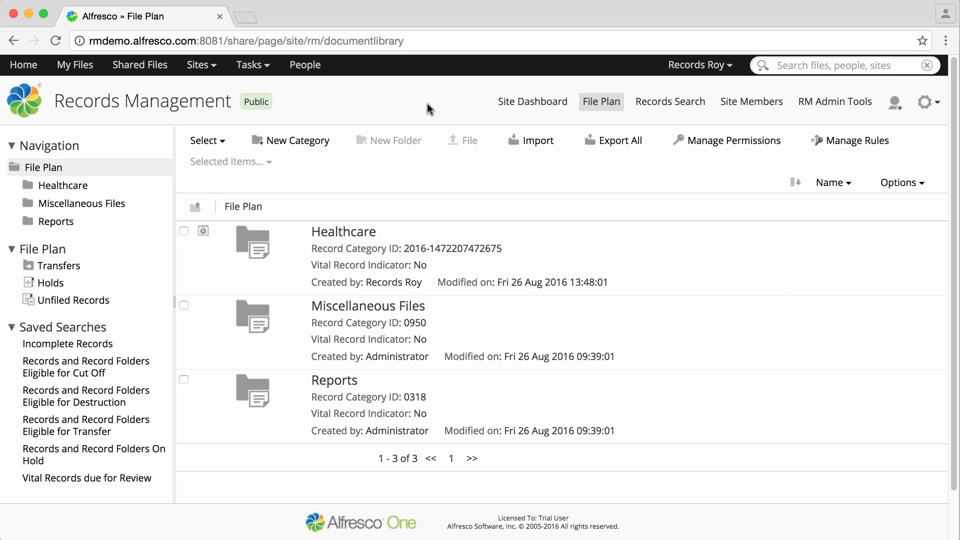
{"action": "mouse_move", "coordinate": [632, 251]}
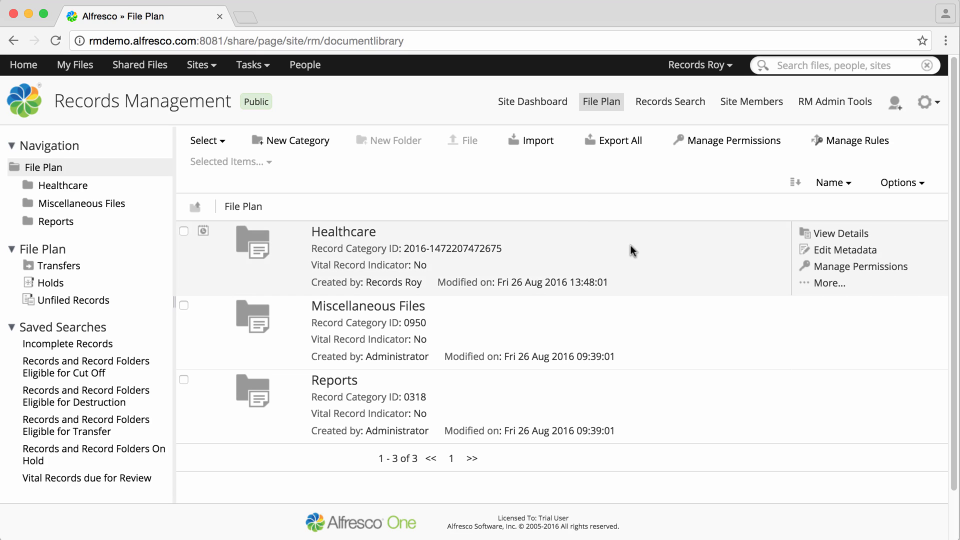
Open Manage Rules from the Healthcare category's More... menu
{"action": "left_click", "coordinate": [830, 283]}
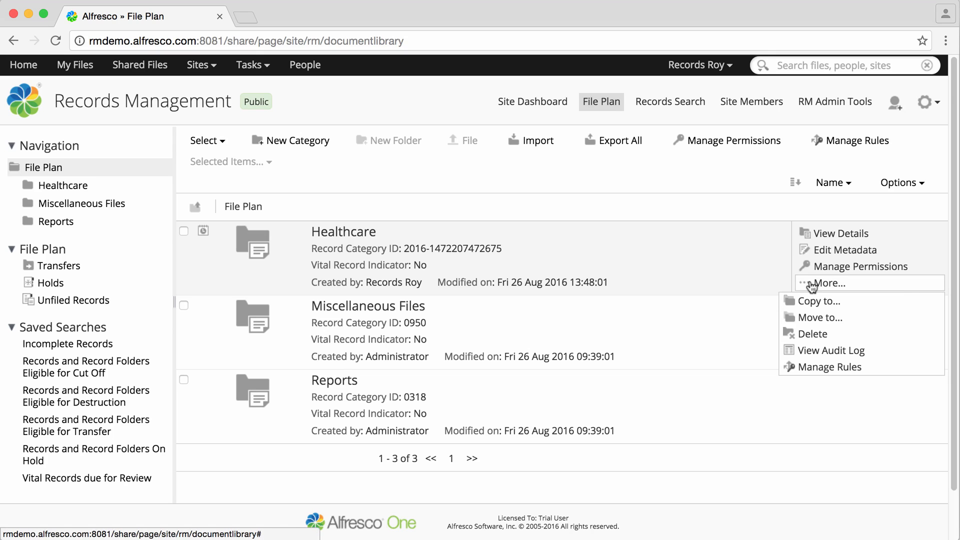
{"action": "mouse_move", "coordinate": [815, 358]}
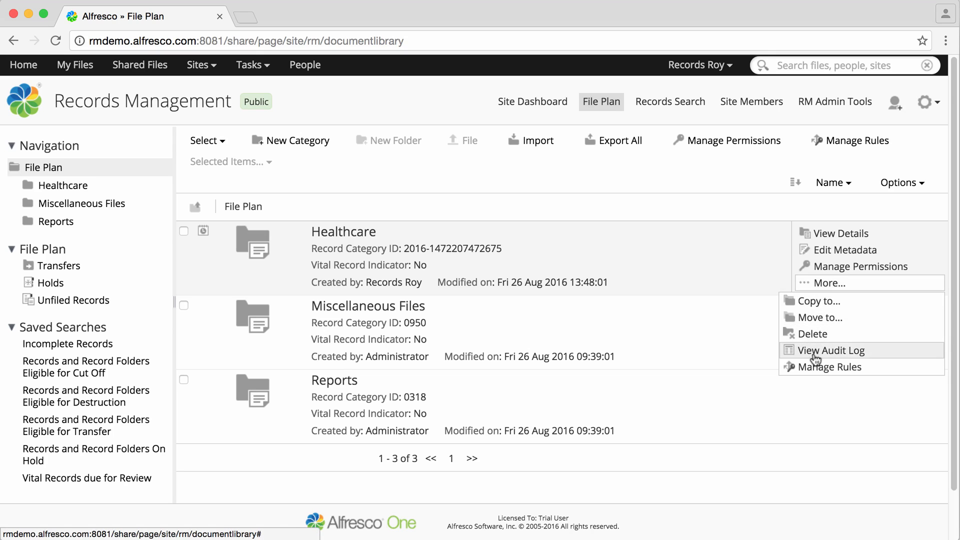
{"action": "left_click", "coordinate": [831, 366]}
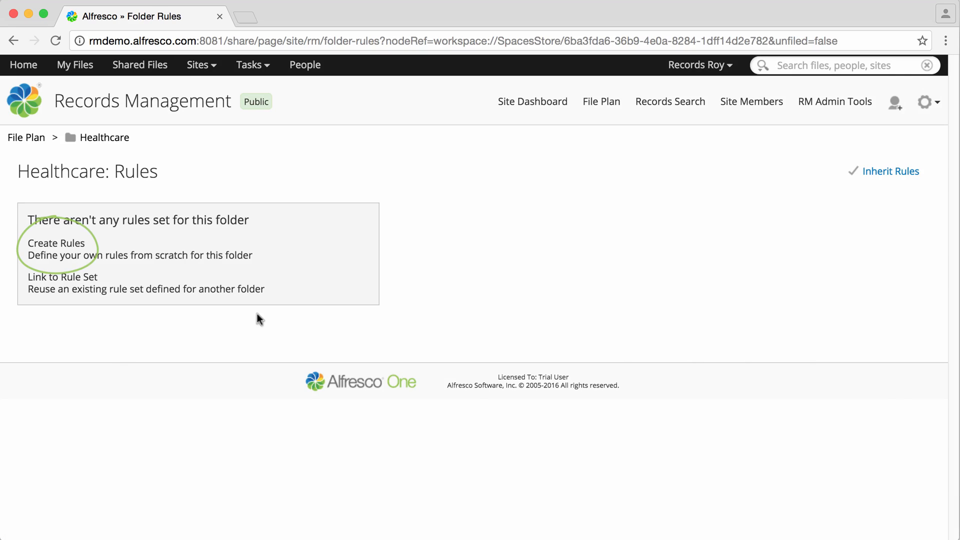
Create a rule named 'Healthcare autocomplete' with description 'Autocomplete records going into Healthcare.'
{"action": "left_click", "coordinate": [55, 243]}
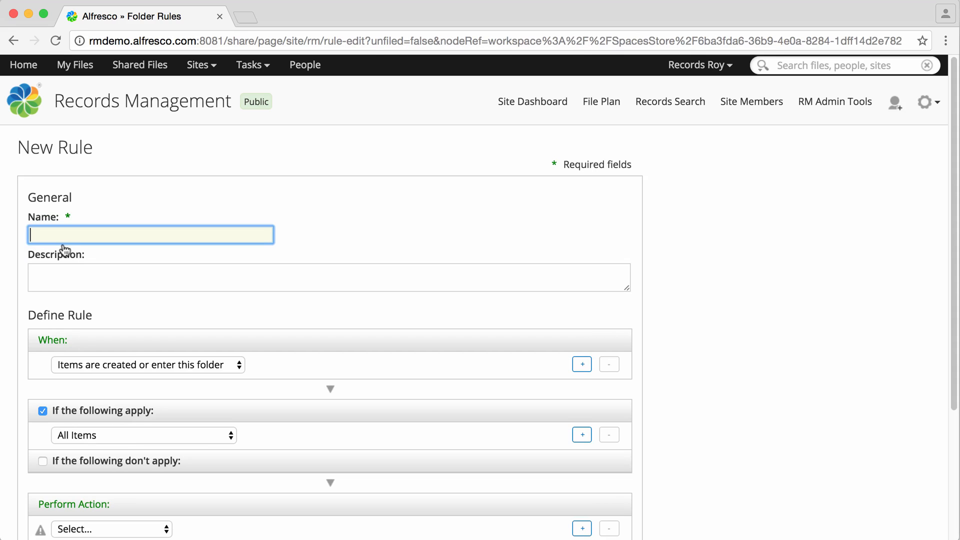
{"action": "type", "text": "Healthcare au"}
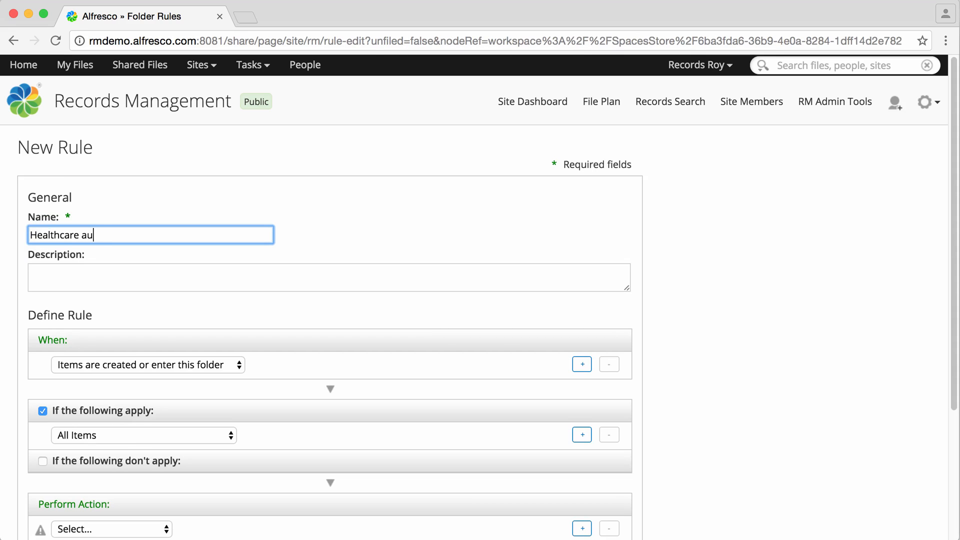
{"action": "type", "text": "tocomplete"}
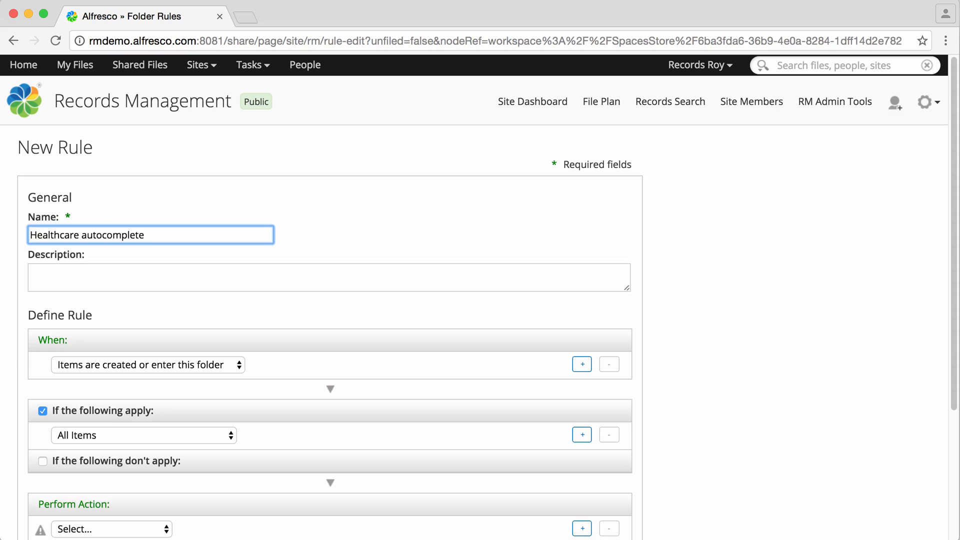
{"action": "type", "text": "Auto"}
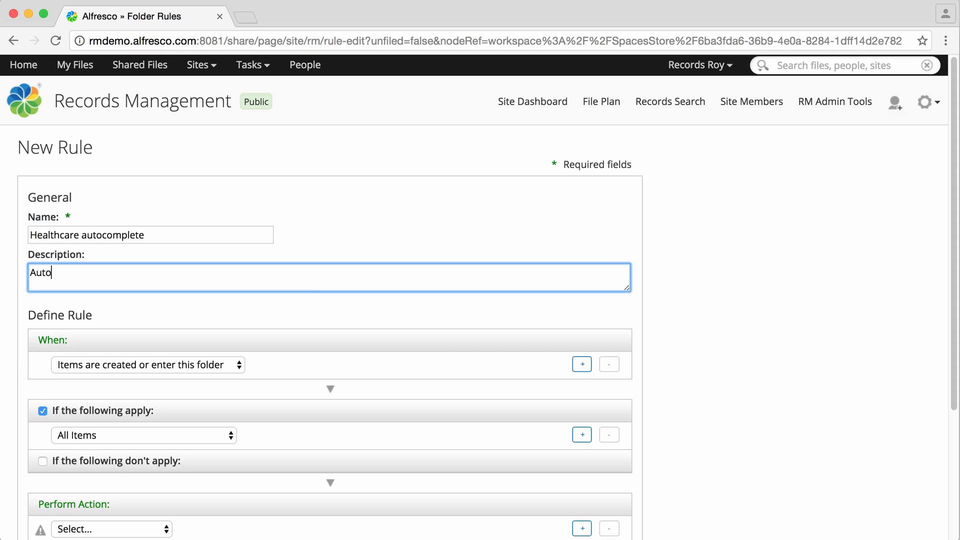
{"action": "type", "text": "complete records going into Healthcare."}
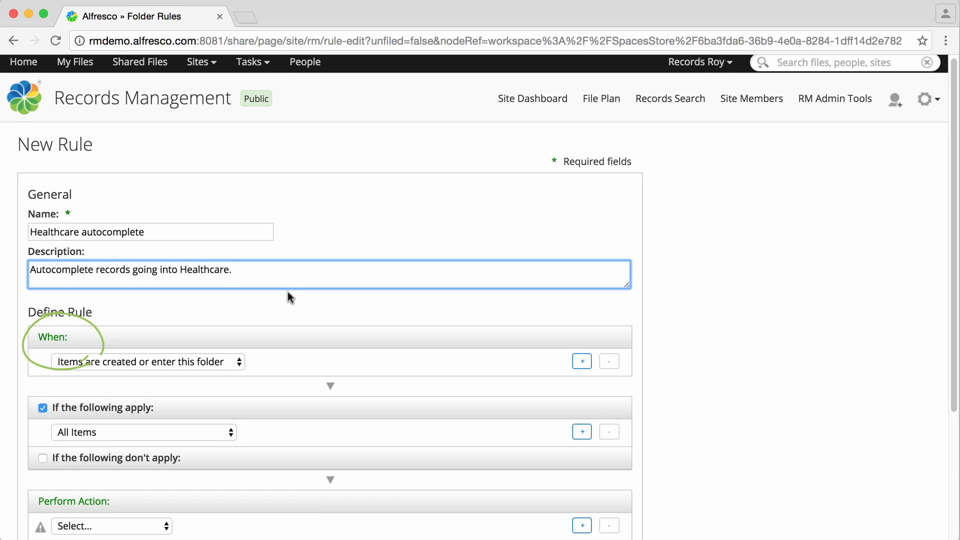
Trigger on items entering the folder, excluding records where 'Record Completed' applies
{"action": "scroll", "scroll_direction": "down", "scroll_amount": 3}
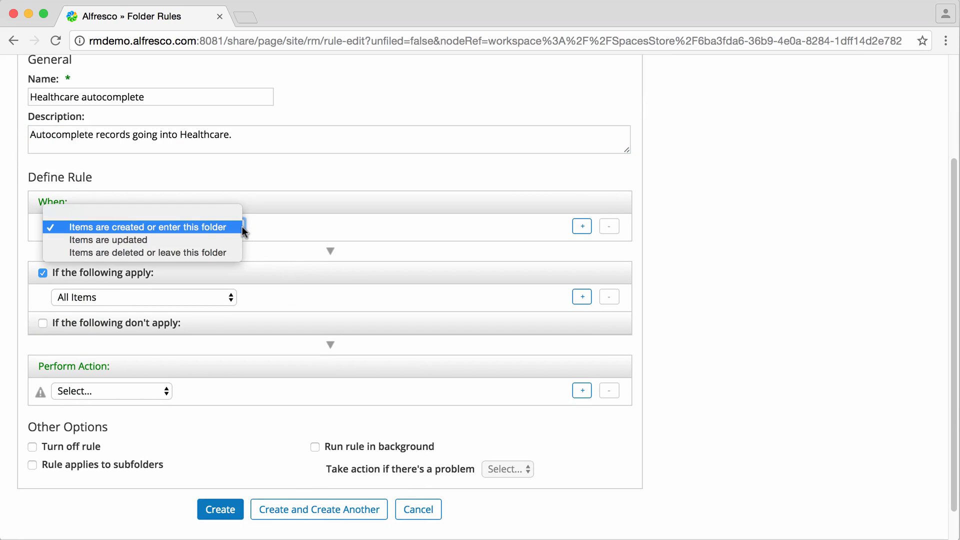
{"action": "mouse_move", "coordinate": [257, 234]}
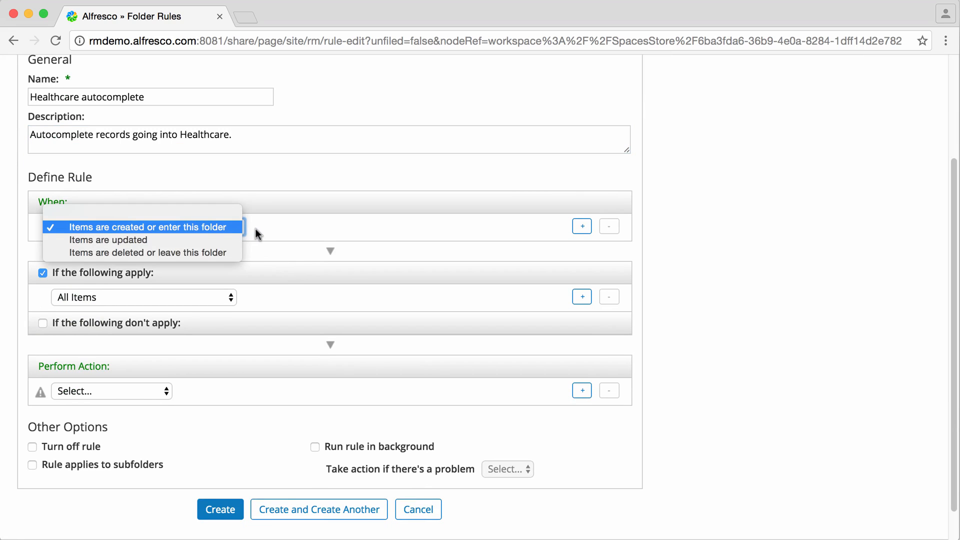
{"action": "left_click", "coordinate": [147, 227]}
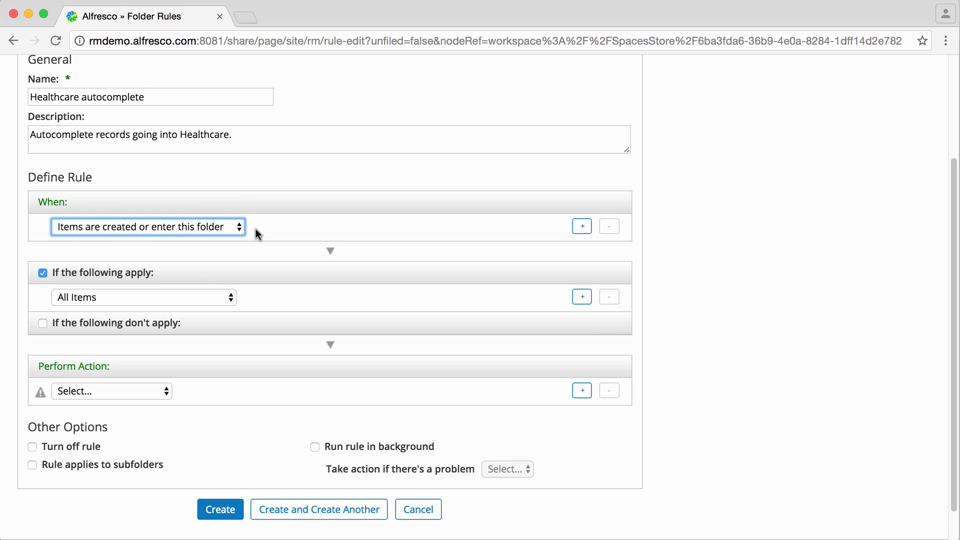
{"action": "mouse_move", "coordinate": [234, 301]}
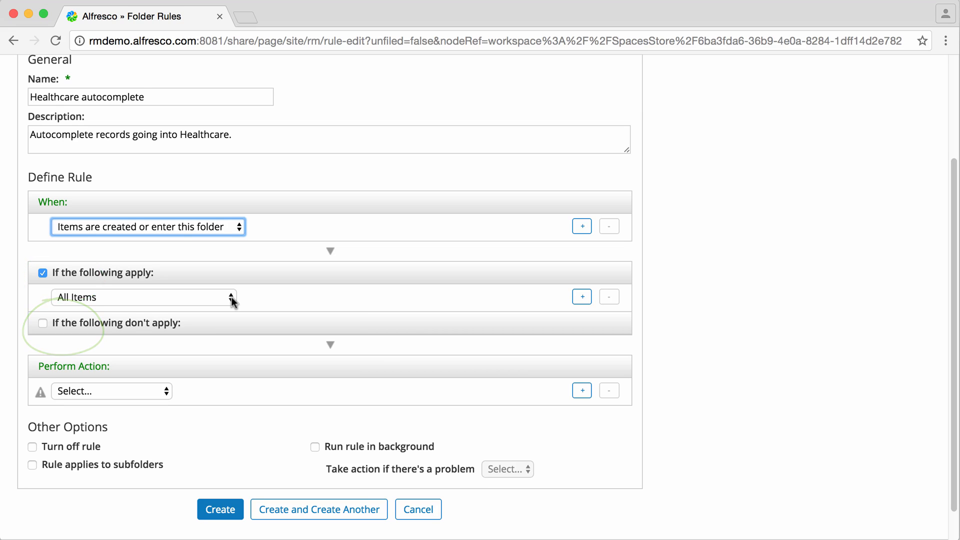
{"action": "left_click", "coordinate": [42, 324]}
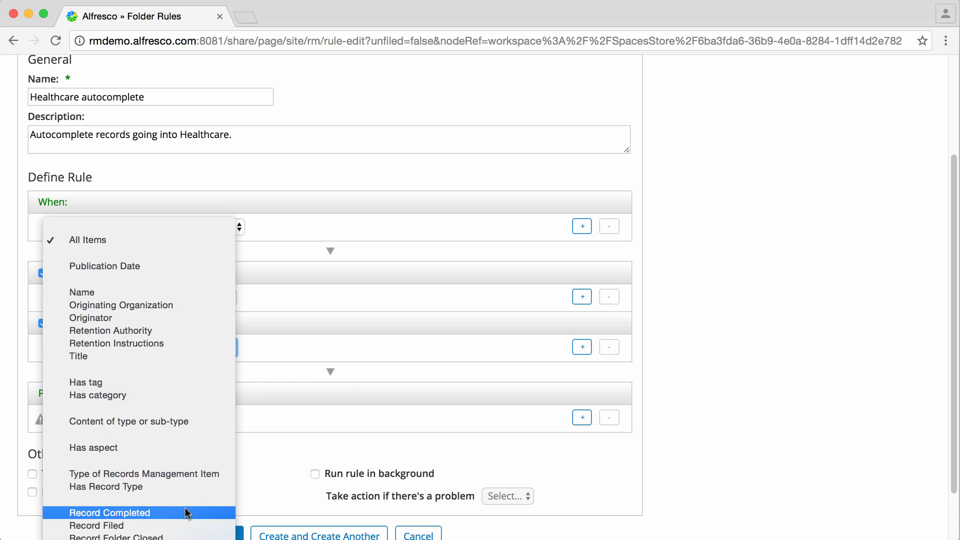
{"action": "left_click", "coordinate": [109, 513]}
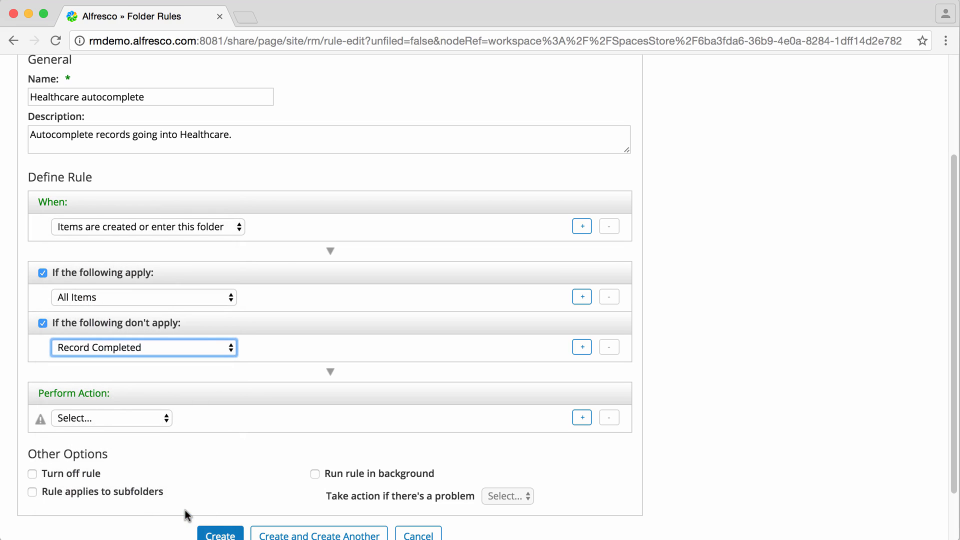
{"action": "mouse_move", "coordinate": [170, 448]}
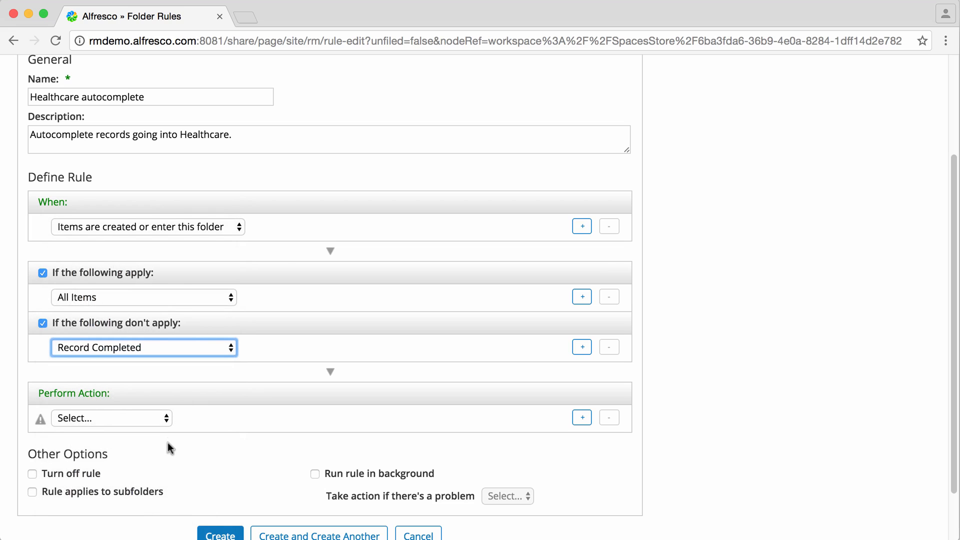
Set the action to Complete Record, apply to subfolders, and create the rule
{"action": "left_click", "coordinate": [110, 418]}
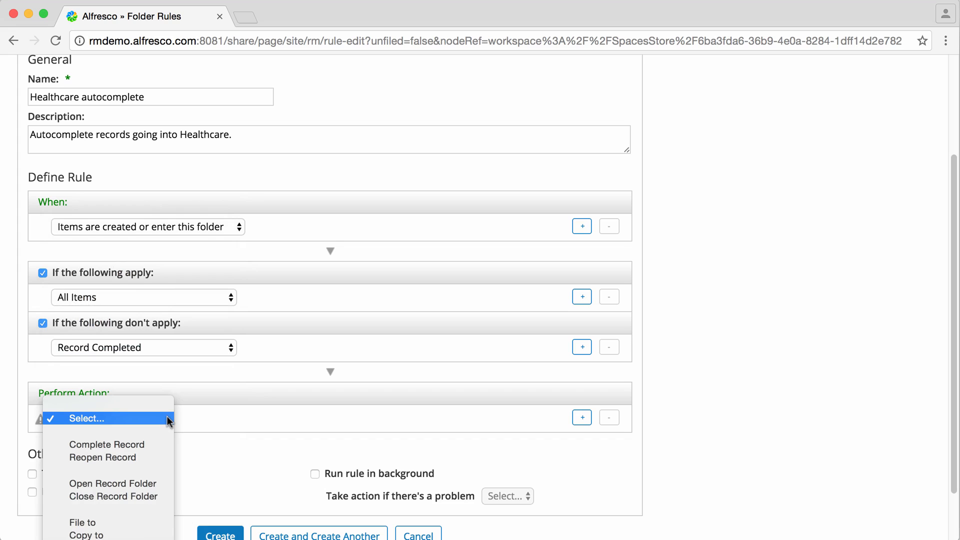
{"action": "left_click", "coordinate": [106, 444]}
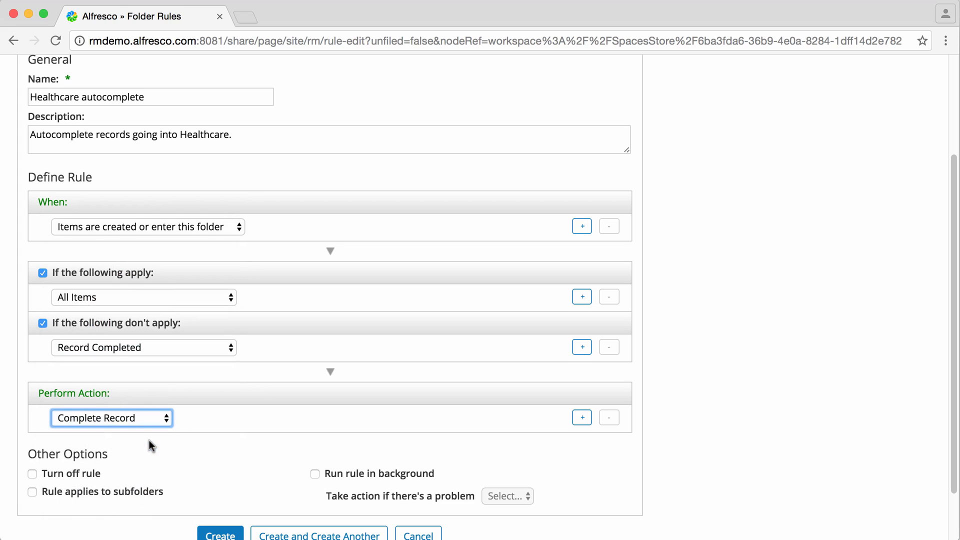
{"action": "mouse_move", "coordinate": [162, 454]}
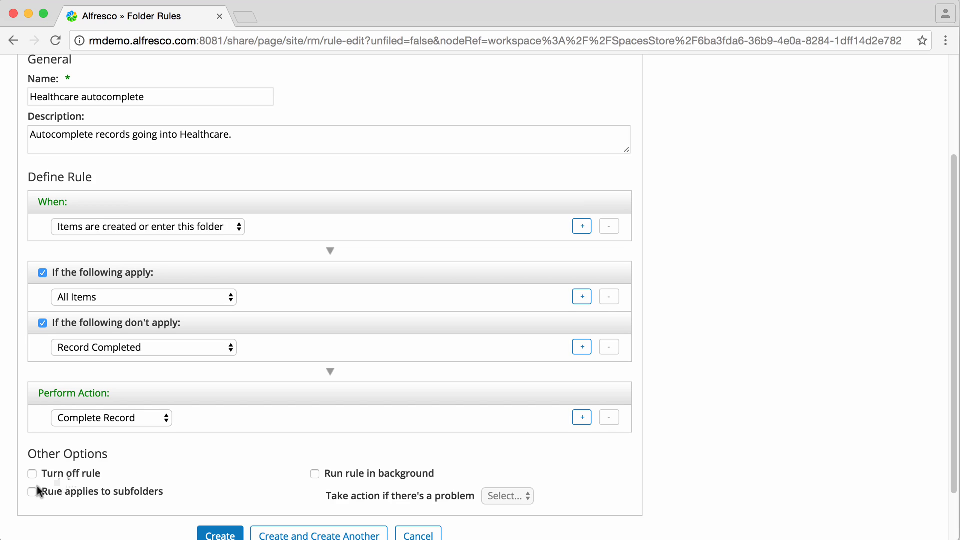
{"action": "left_click", "coordinate": [32, 493]}
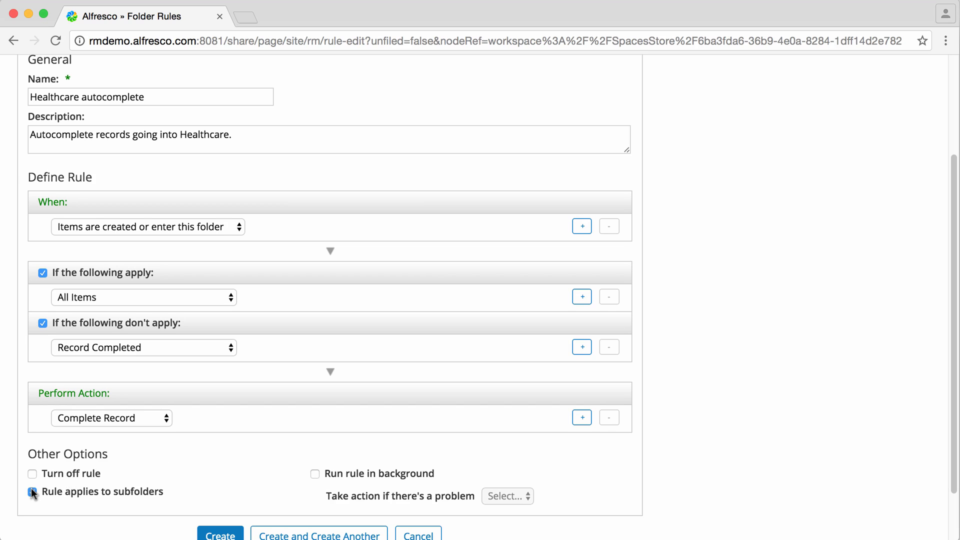
{"action": "left_click", "coordinate": [32, 491]}
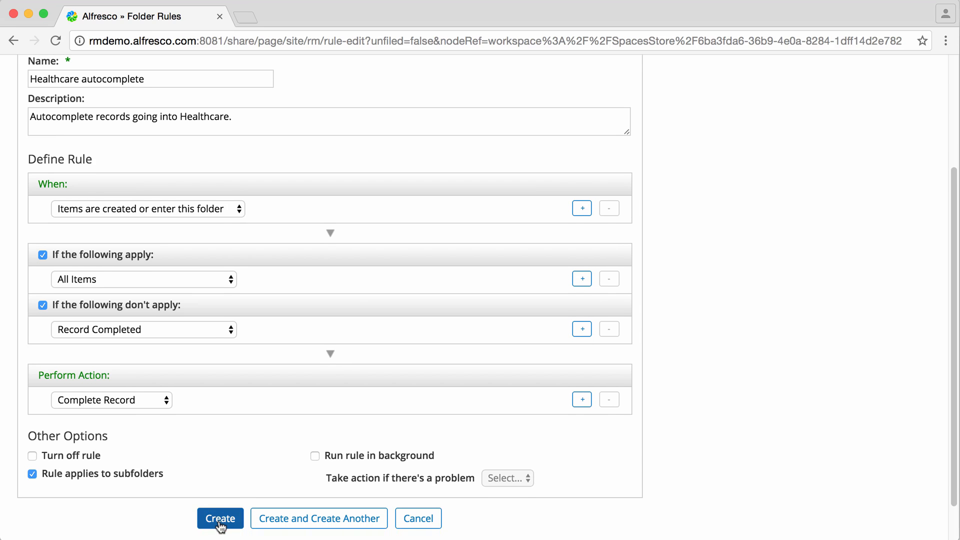
{"action": "left_click", "coordinate": [219, 518]}
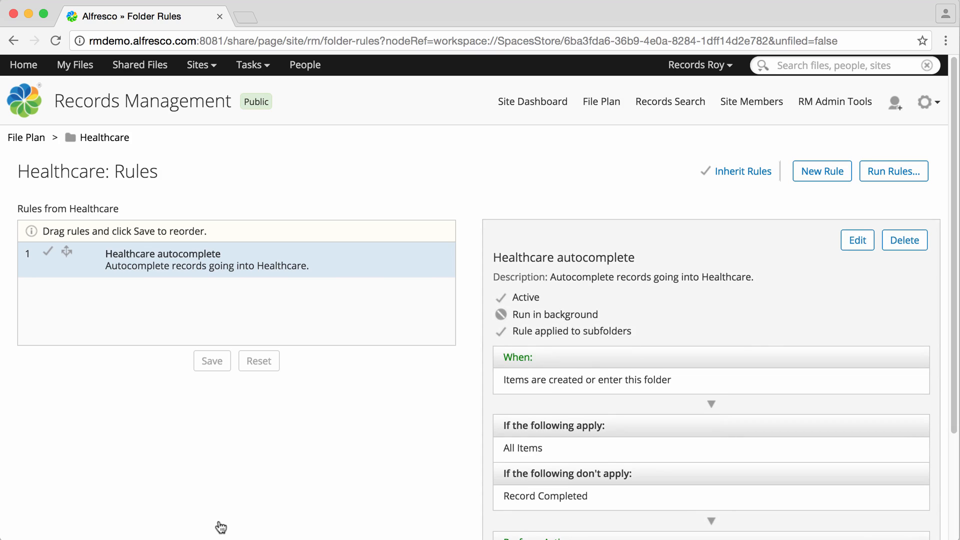
{"action": "mouse_move", "coordinate": [239, 515]}
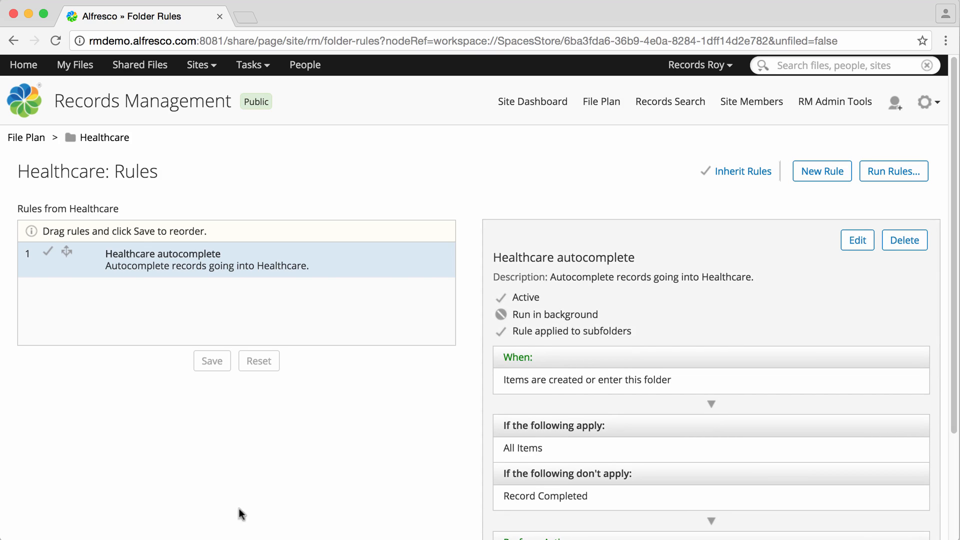
{"action": "mouse_move", "coordinate": [408, 453]}
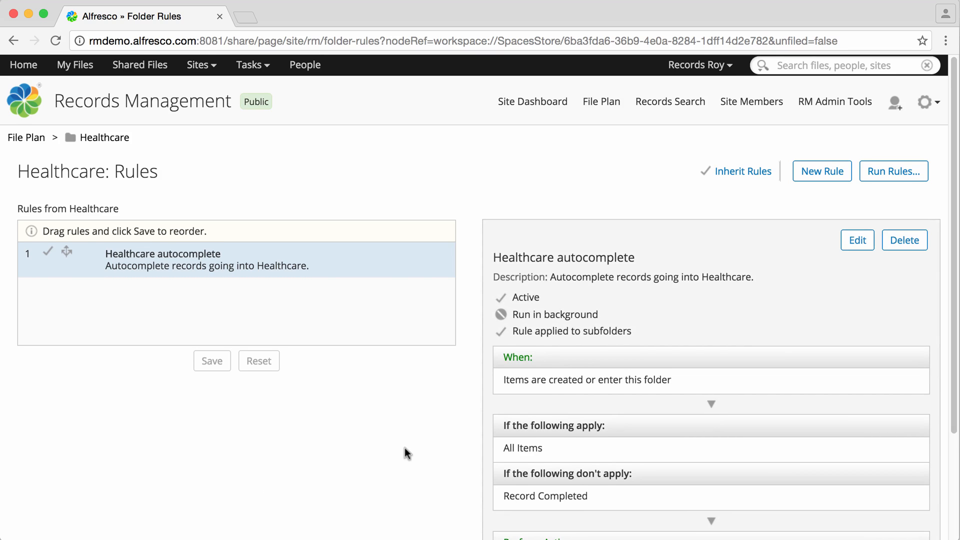
Review the Healthcare rules list, then return to the File Plan
{"action": "scroll", "scroll_direction": "down", "scroll_amount": 3}
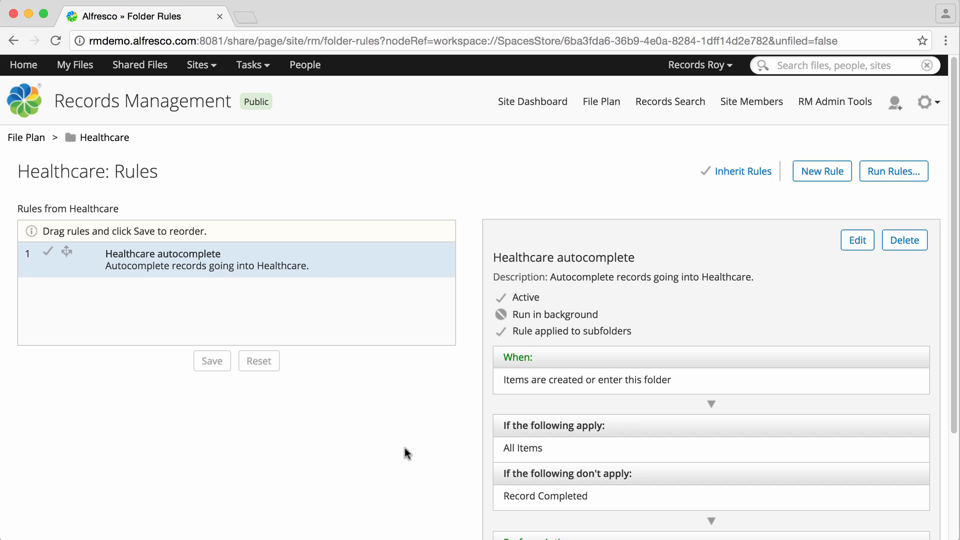
{"action": "mouse_move", "coordinate": [564, 161]}
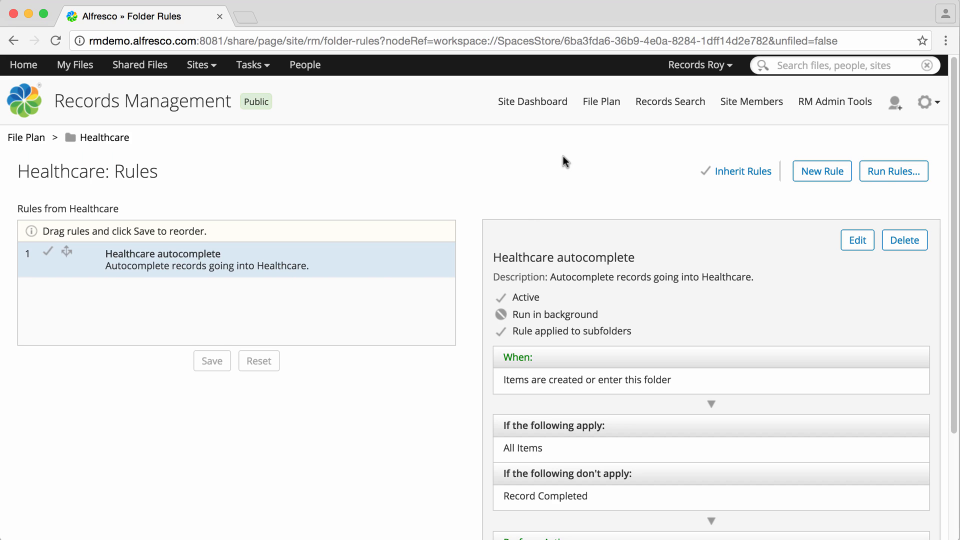
{"action": "left_click", "coordinate": [601, 101]}
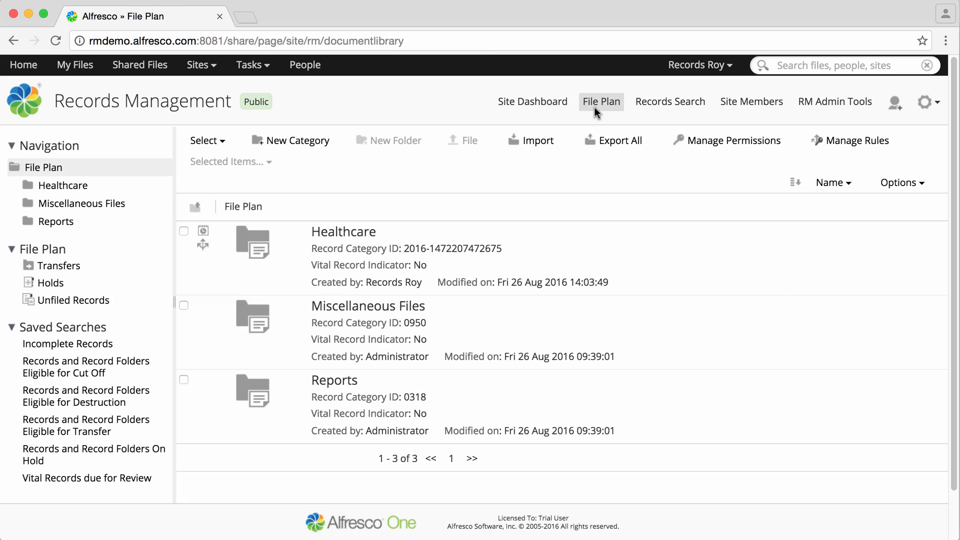
{"action": "mouse_move", "coordinate": [284, 243]}
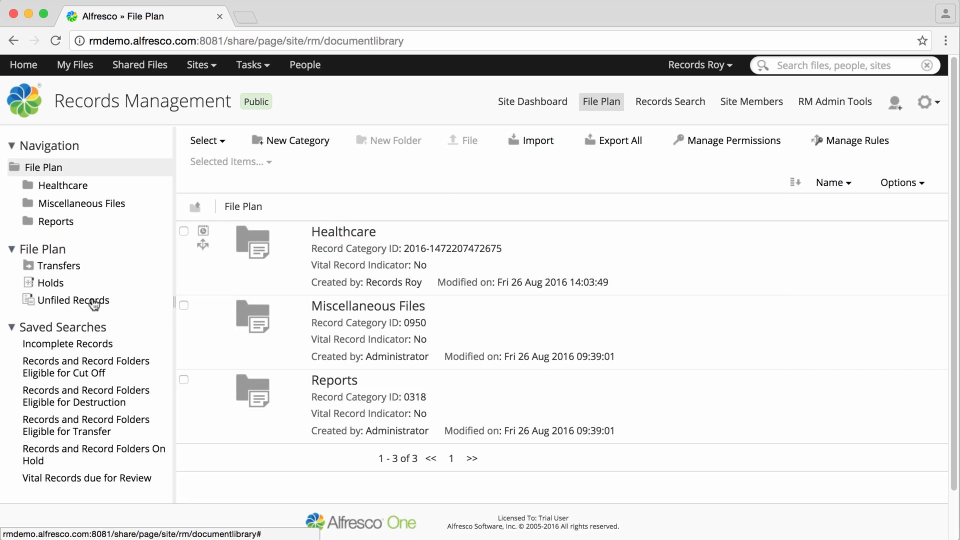
In Unfiled Records, choose File to... for the incomplete data handling record
{"action": "left_click", "coordinate": [74, 300]}
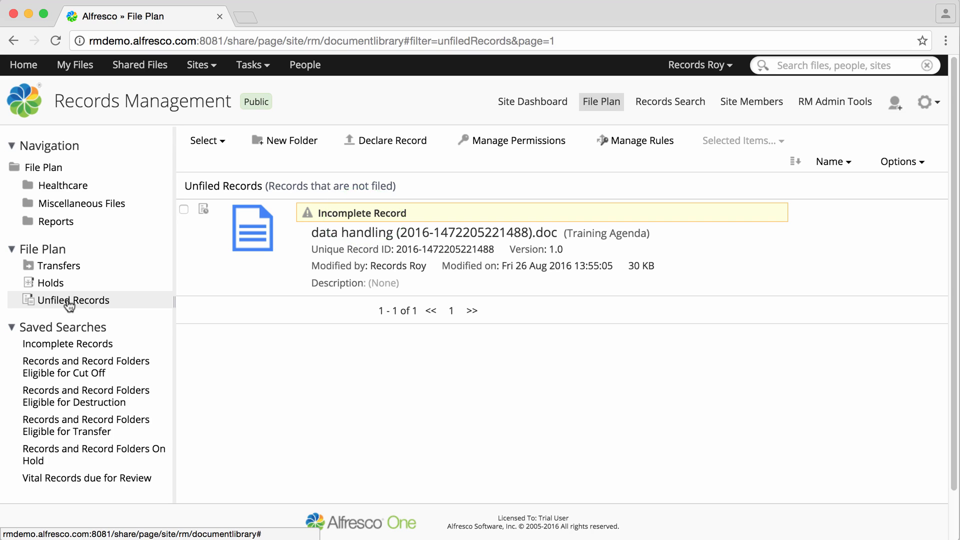
{"action": "mouse_move", "coordinate": [542, 245]}
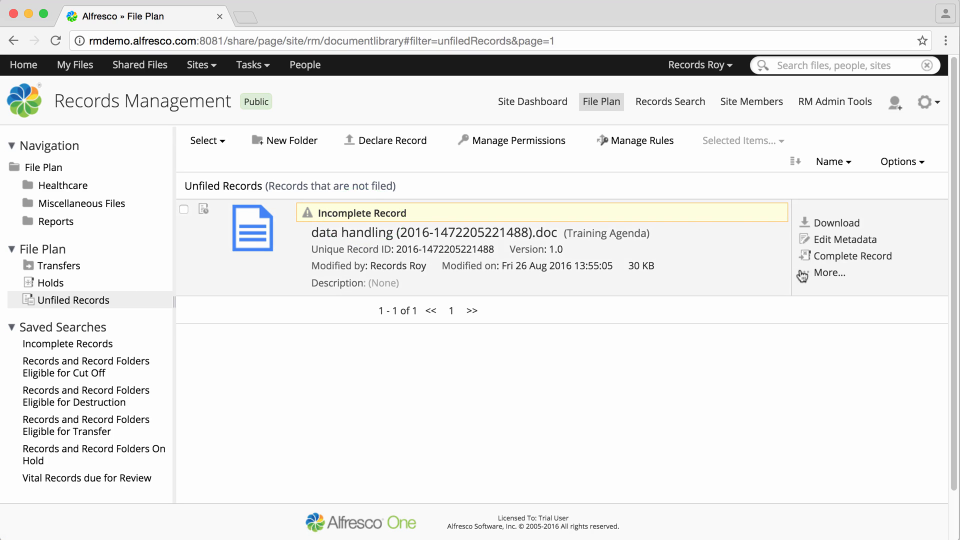
{"action": "left_click", "coordinate": [828, 273]}
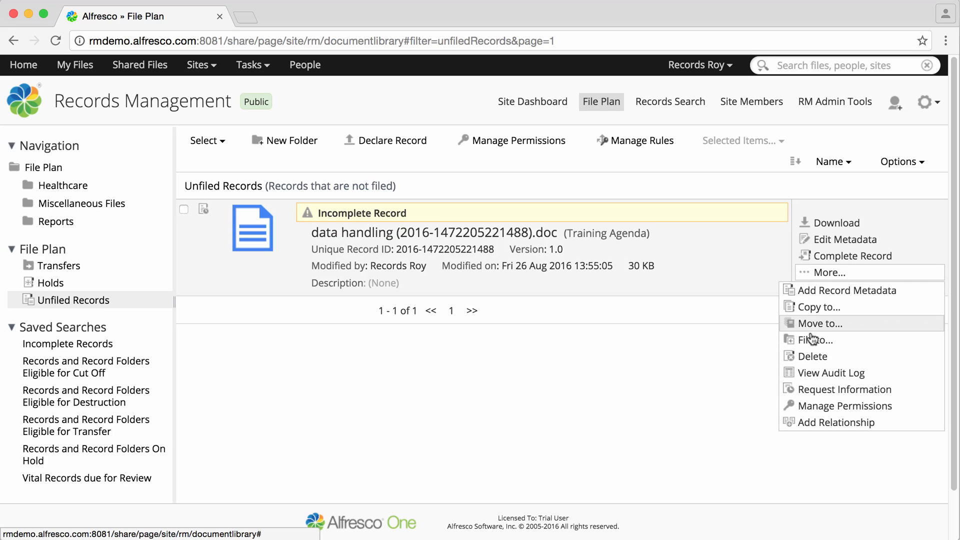
{"action": "left_click", "coordinate": [816, 340]}
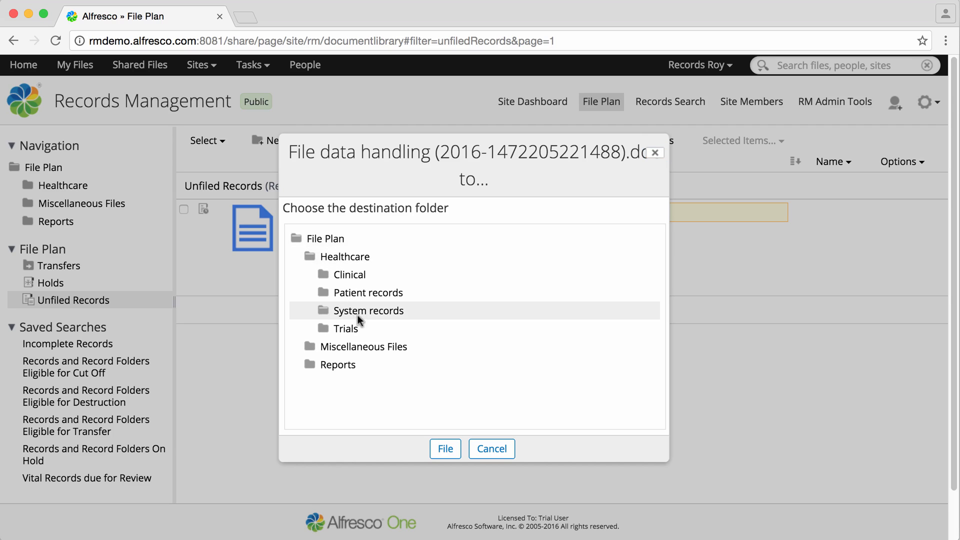
File the record into Healthcare's System records folder
{"action": "left_click", "coordinate": [445, 448]}
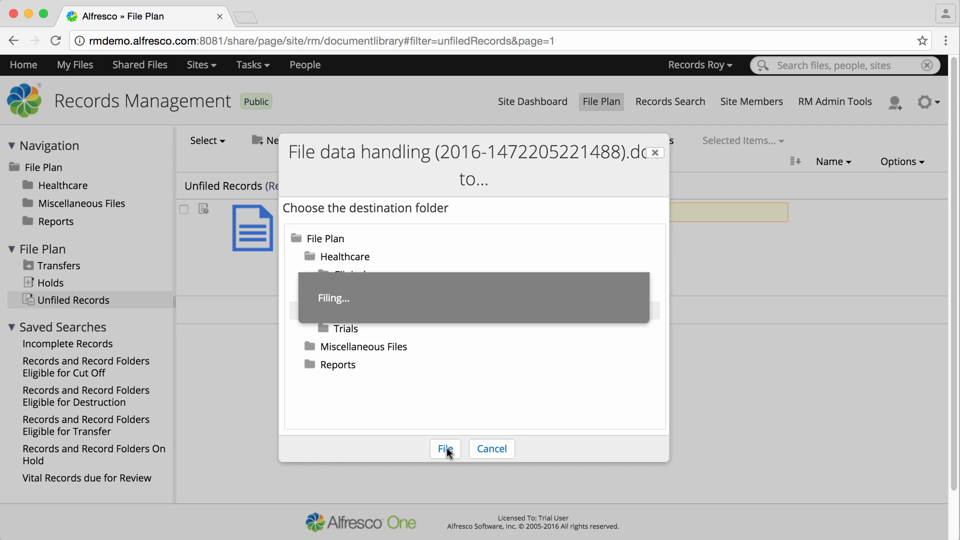
{"action": "left_click", "coordinate": [446, 448]}
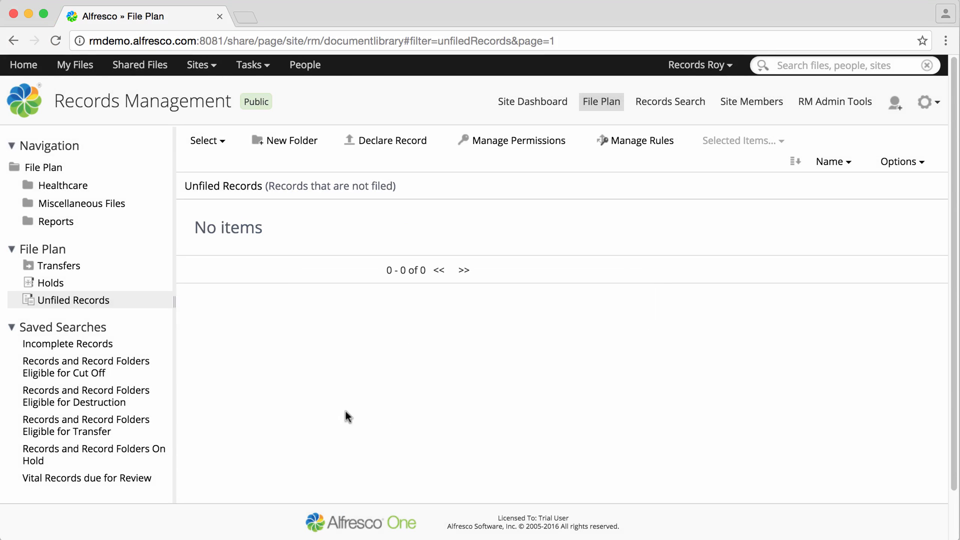
{"action": "mouse_move", "coordinate": [55, 189]}
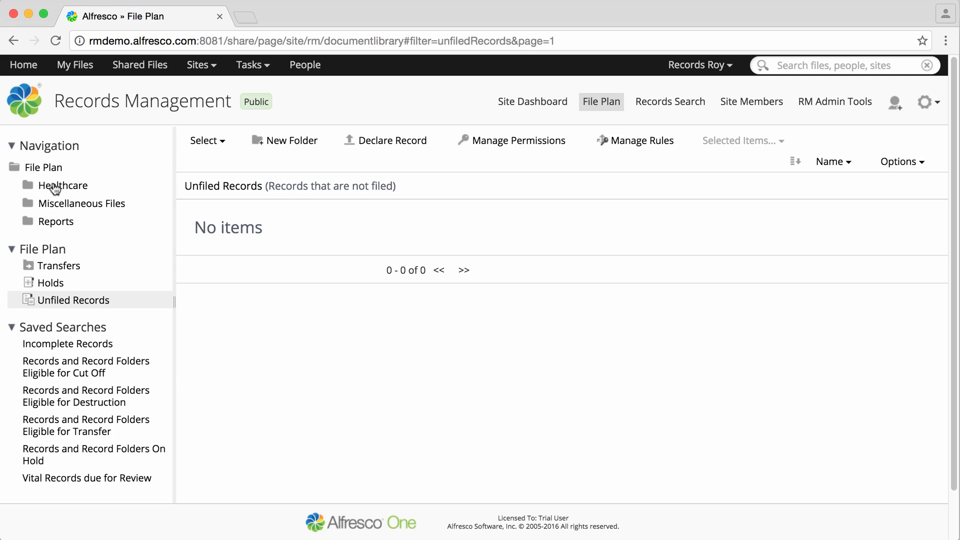